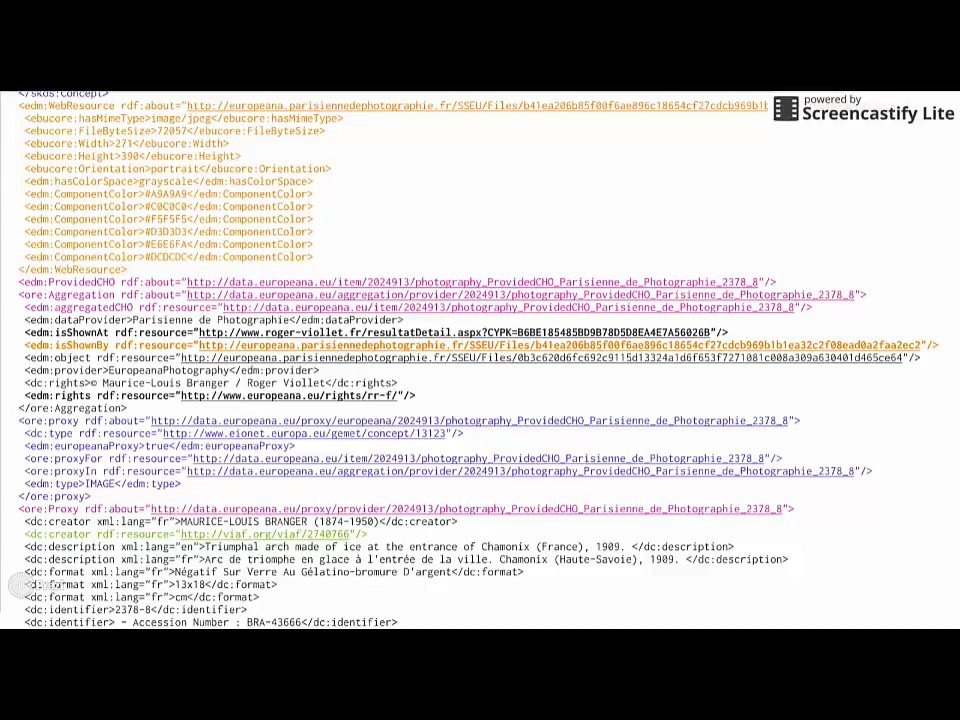
{"action": "scroll", "scroll_direction": "down", "scroll_amount": 3}
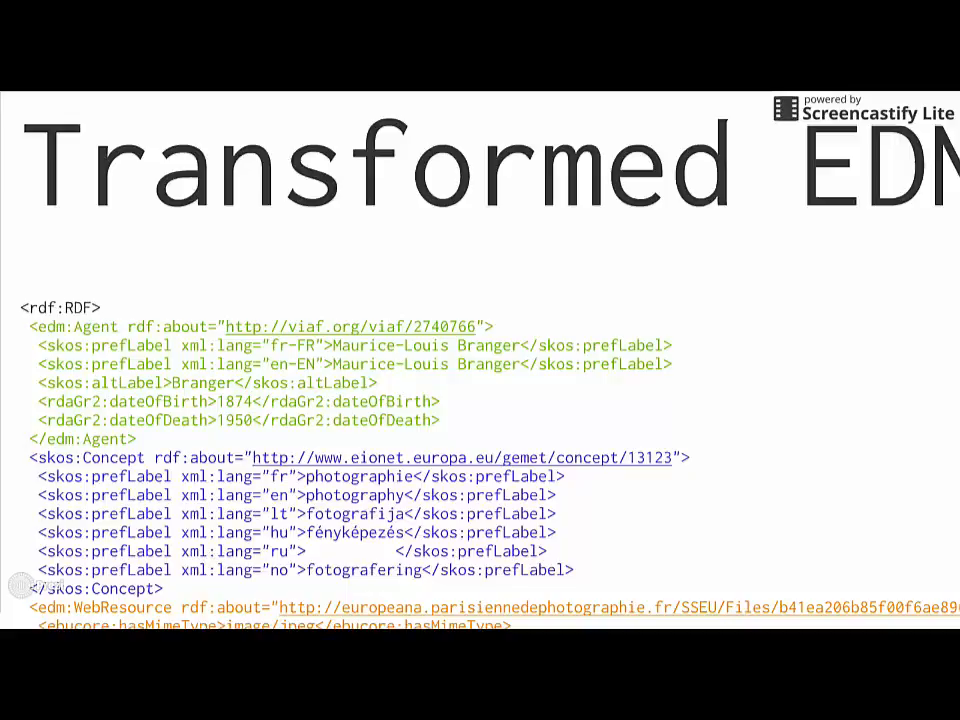
{"action": "scroll", "scroll_direction": "down", "scroll_amount": 3}
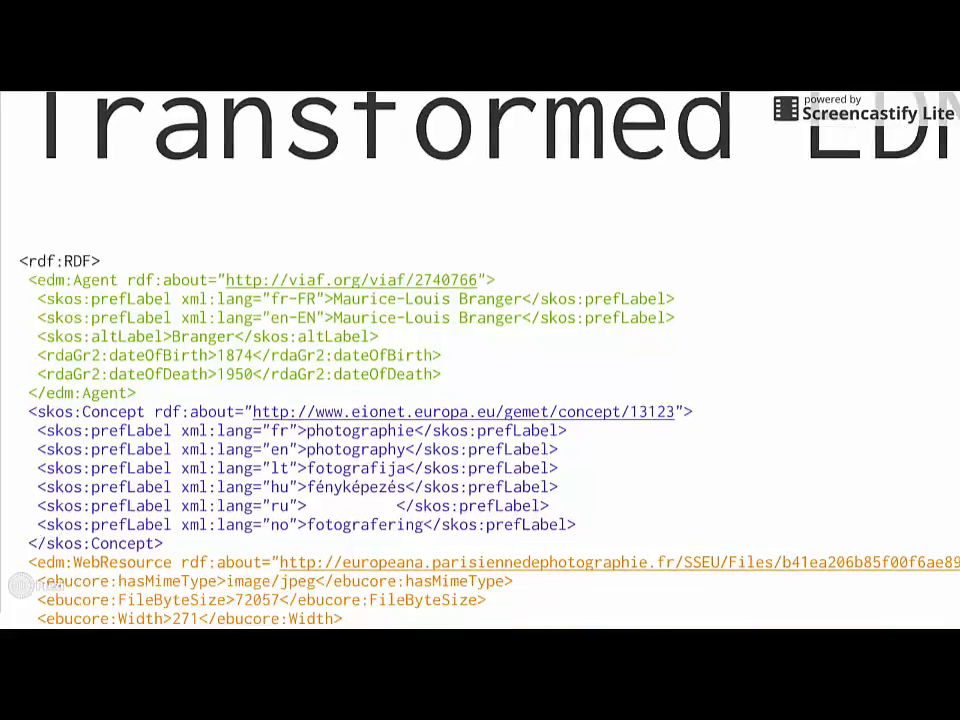
{"action": "scroll", "scroll_direction": "down", "scroll_amount": 3}
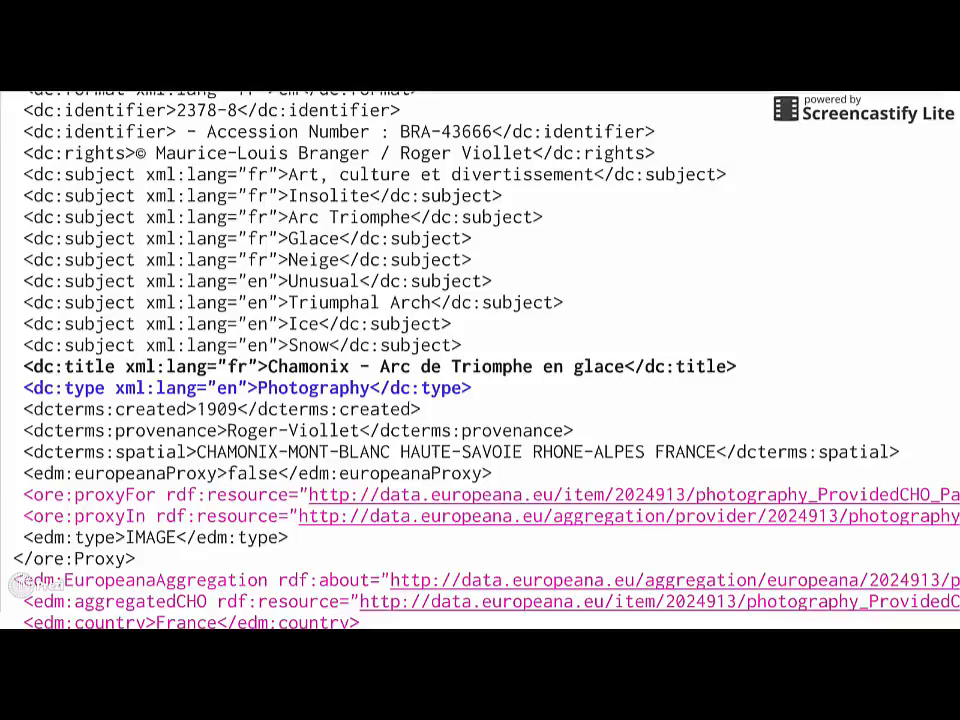
{"action": "scroll", "scroll_direction": "down", "scroll_amount": 3}
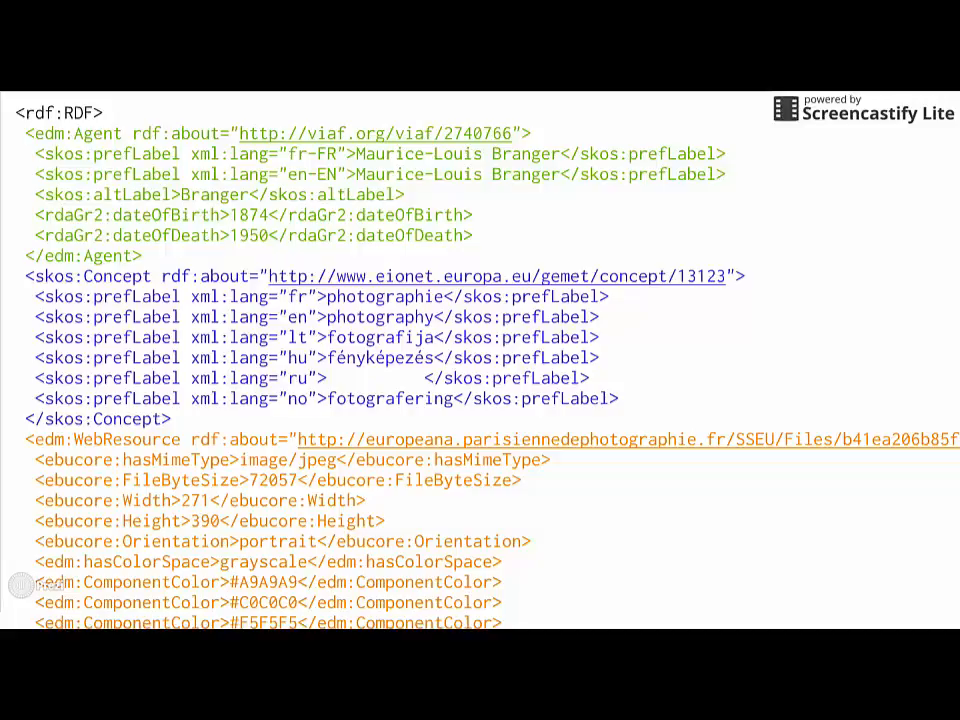
{"action": "scroll", "scroll_direction": "down", "scroll_amount": 3}
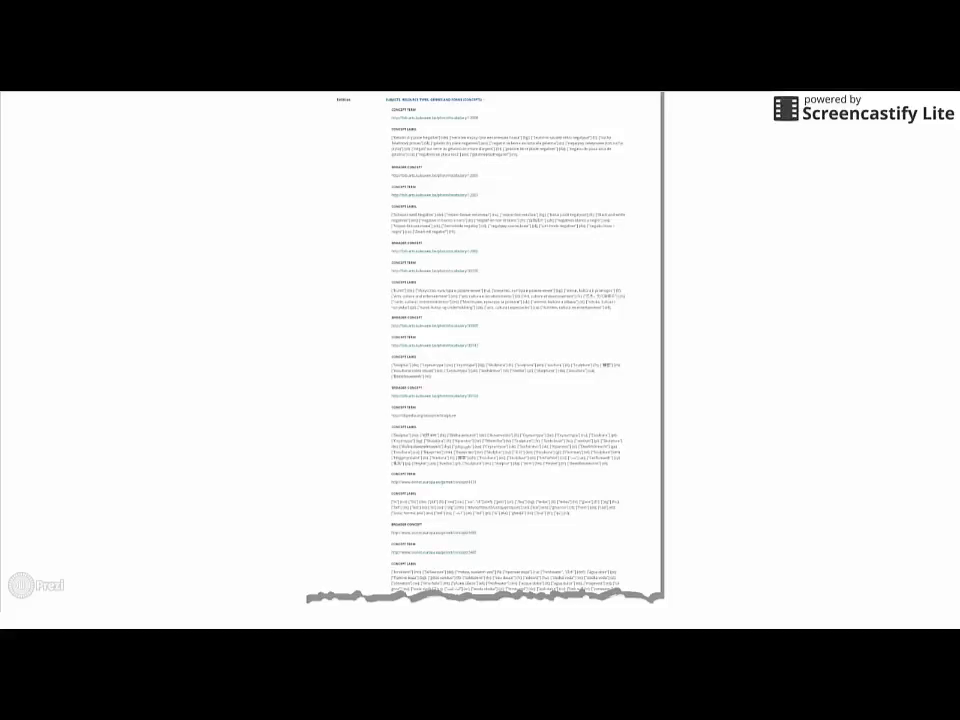
{"action": "scroll", "scroll_direction": "up", "scroll_amount": 3}
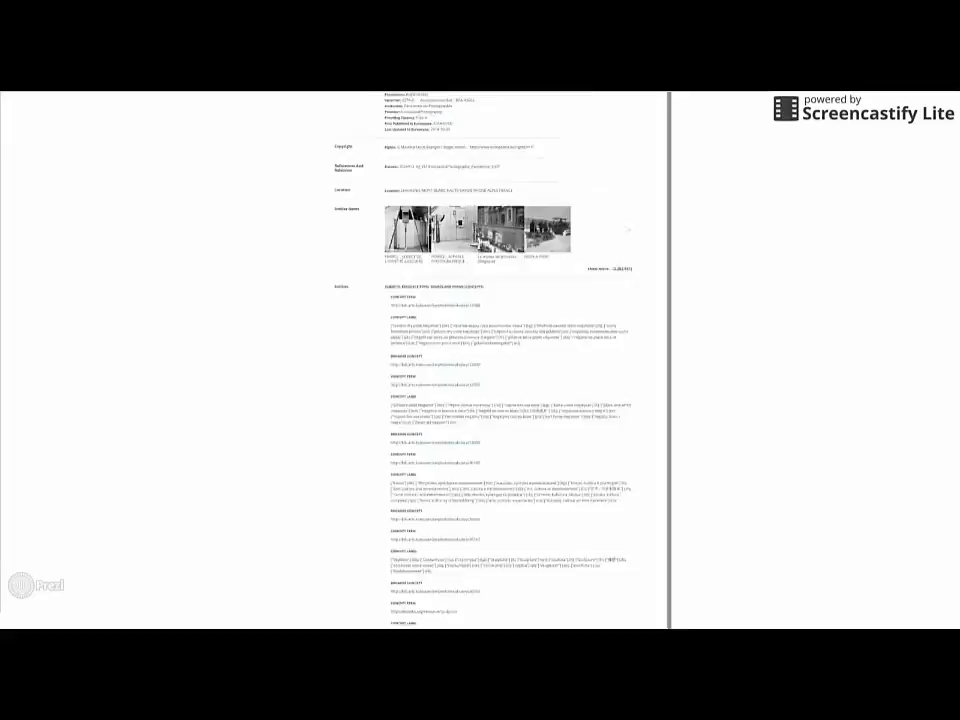